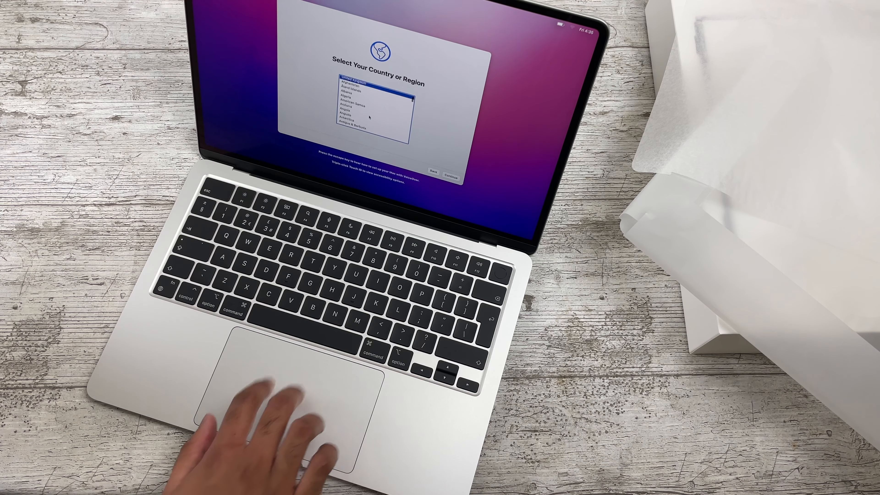
Step: Keep the Auto appearance on Choose Your Look and continue setup
scroll("down", 3)
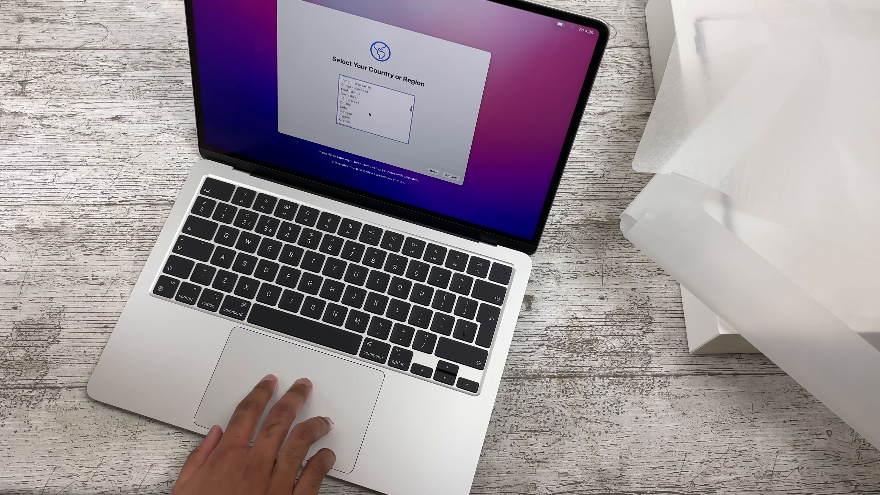
scroll("down", 3)
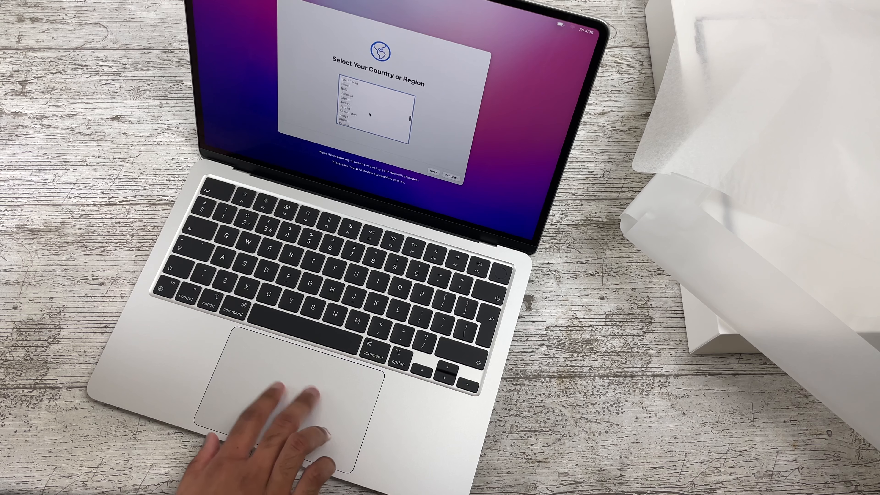
scroll("down", 3)
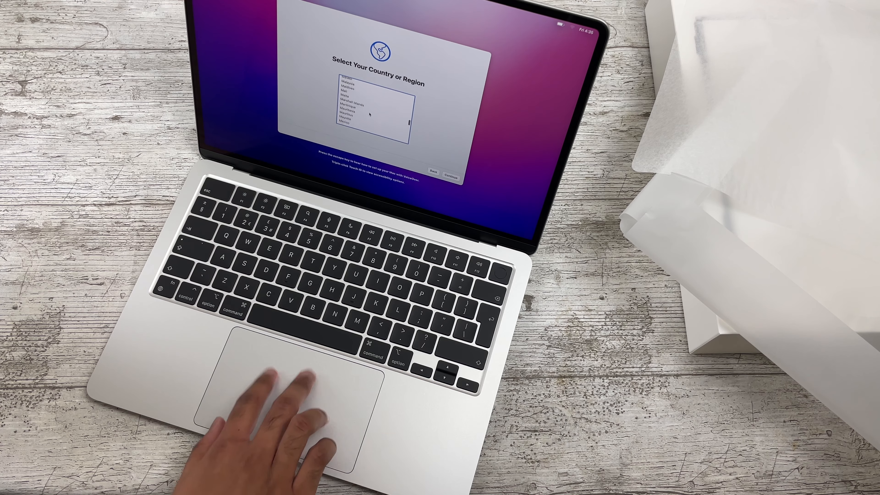
scroll("down", 3)
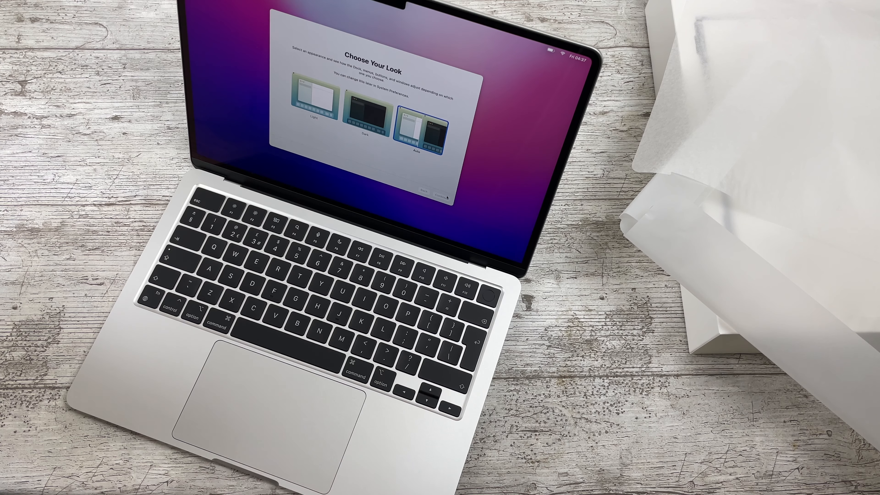
left_click(440, 193)
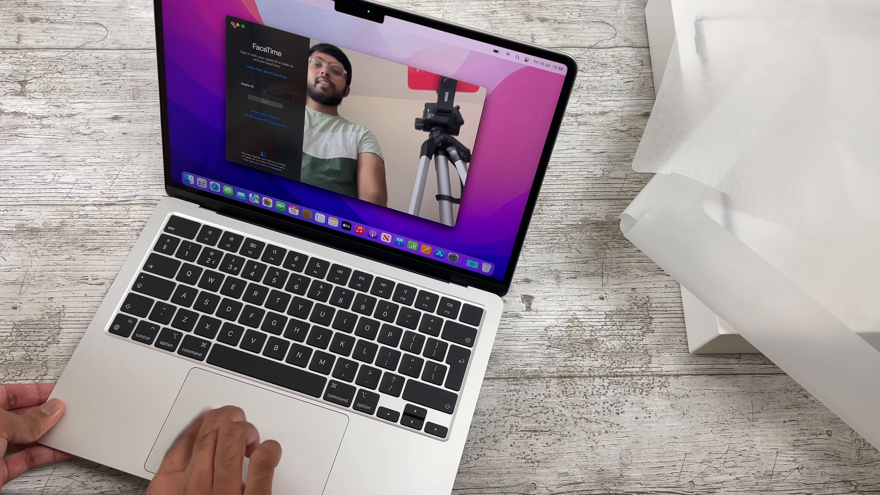
Step: Close FaceTime after confirming the camera preview is live, leaving the desktop empty
left_click(237, 25)
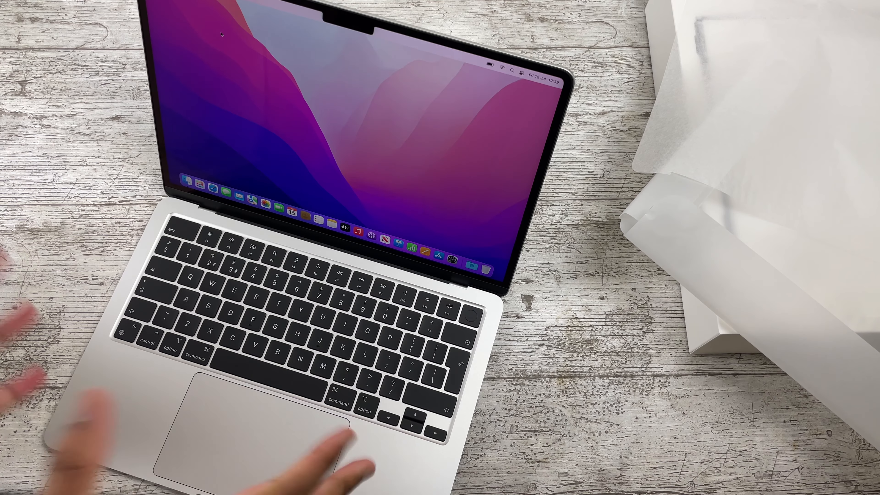